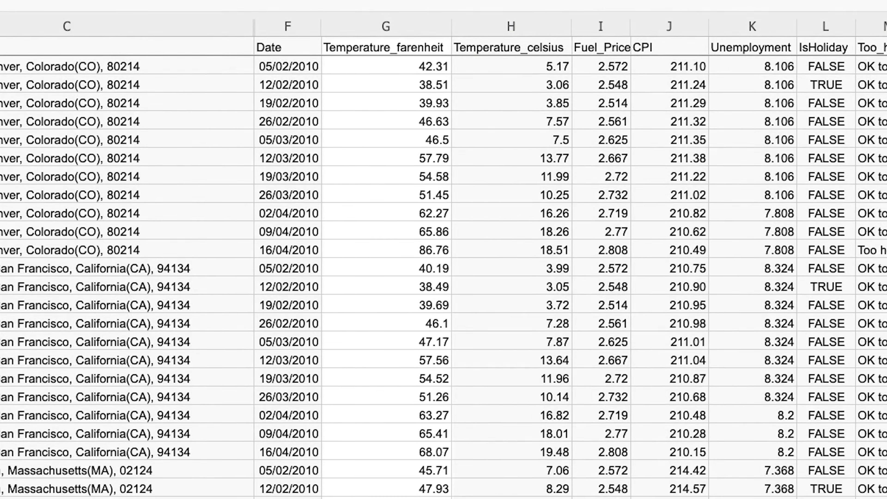
Step: Insert a blank column before Temperature_farenheit, after Date
left_click(387, 26)
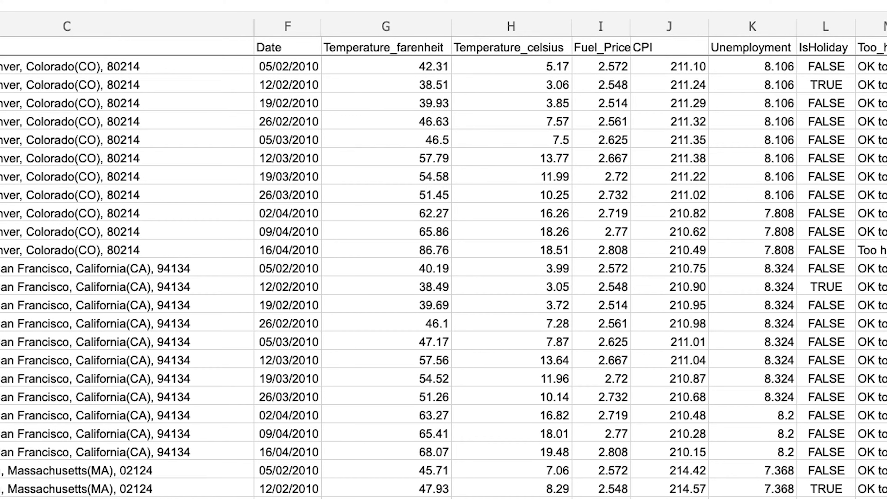
right_click(385, 26)
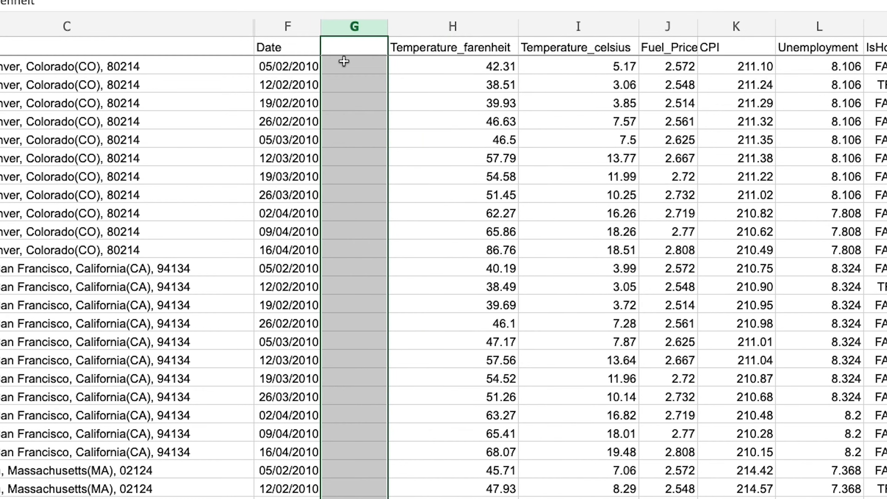
Step: Head G1 as Missing_temp?, enter =ISBLANK(H2) in G2 and fill it down column G
type("Mii")
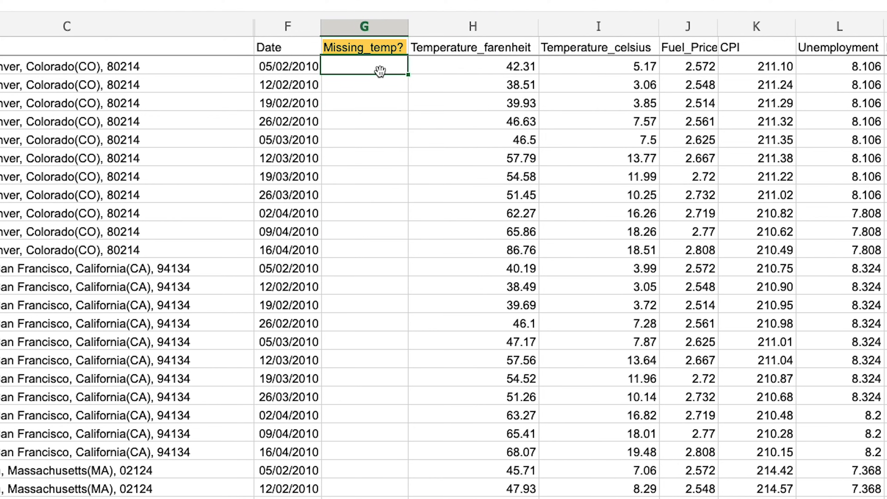
type("=i")
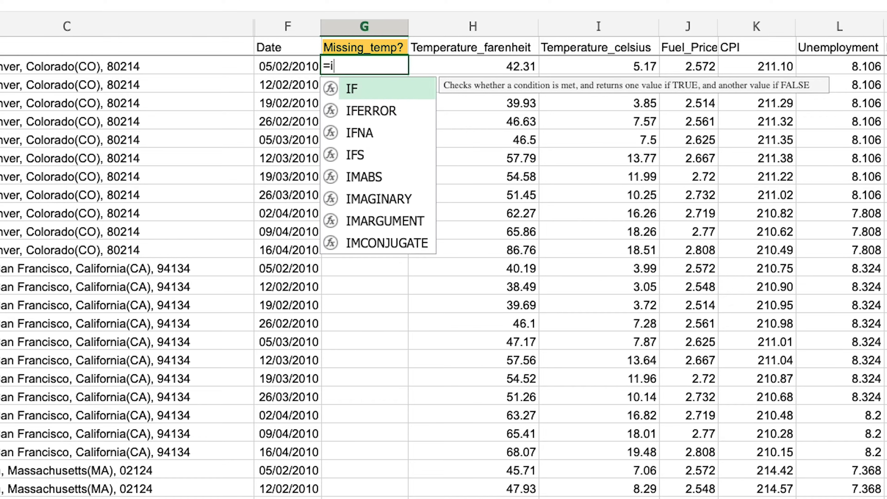
type("ISBLANK(")
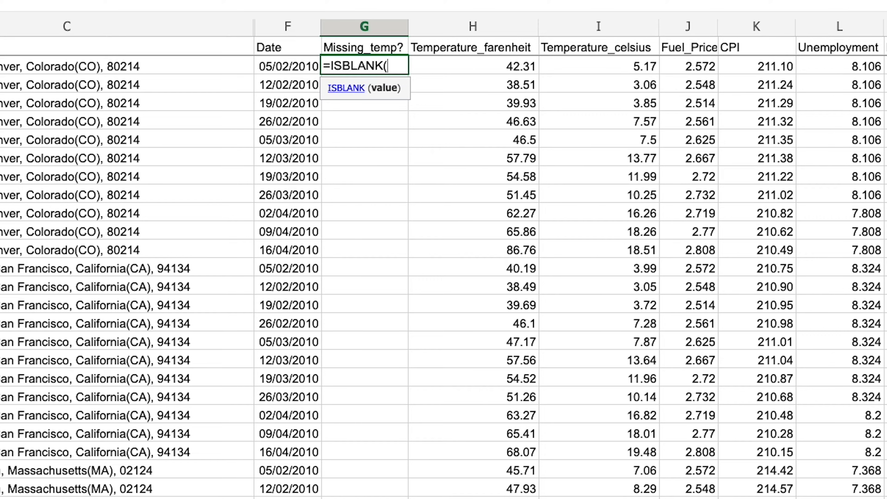
left_click(468, 65)
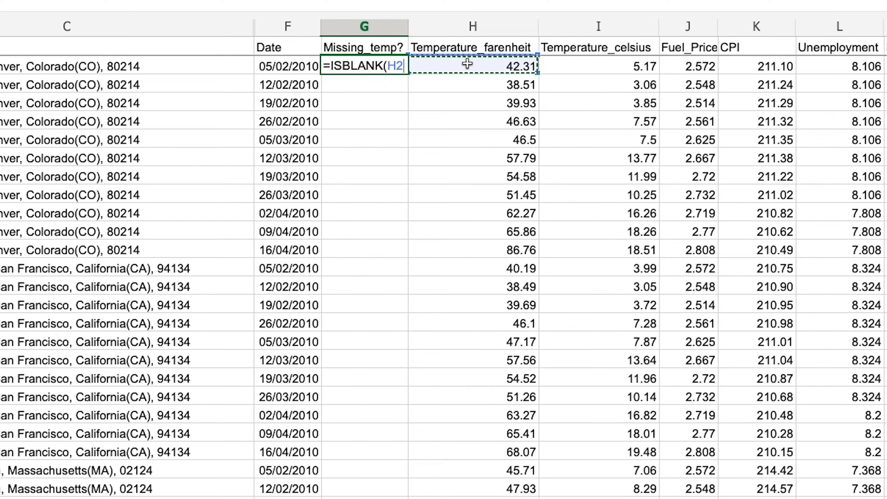
key("Enter")
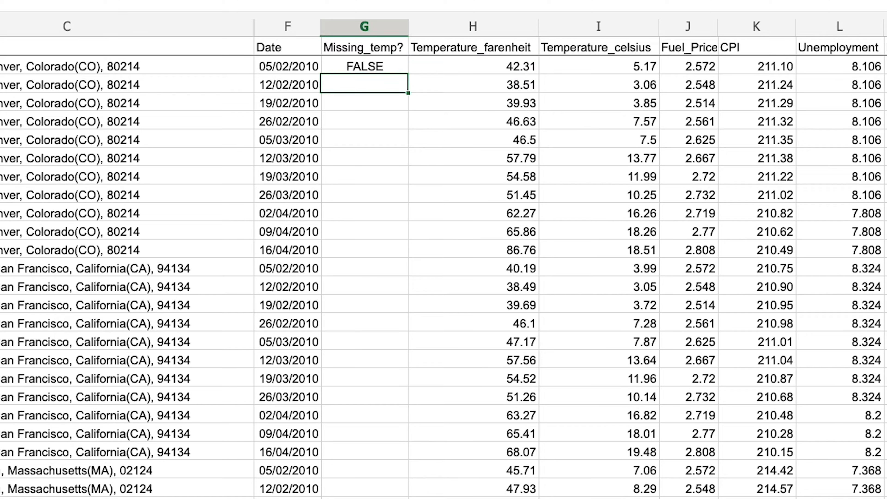
left_click(357, 66)
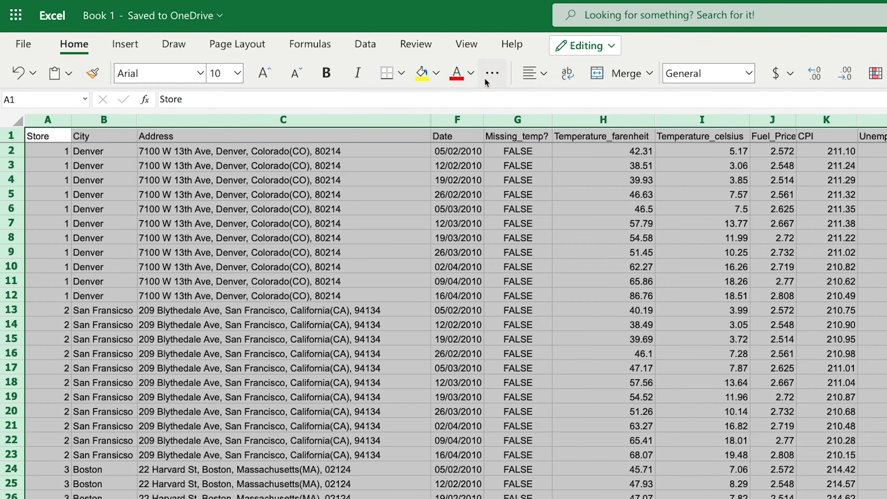
Step: Enable table filters and keep only rows where Missing_temp? is TRUE
left_click(365, 44)
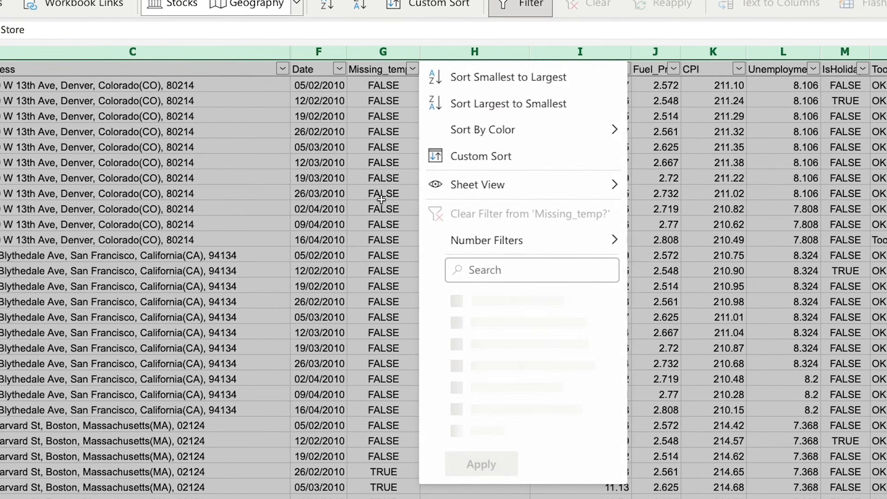
left_click(382, 294)
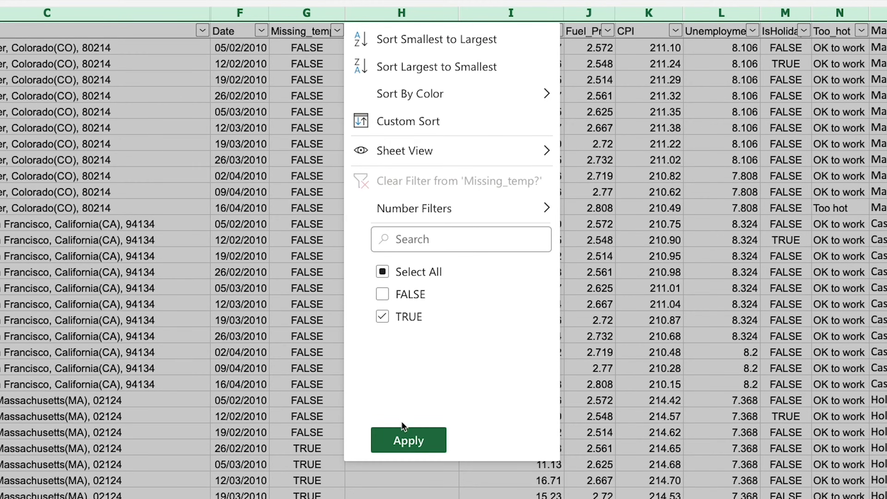
left_click(409, 440)
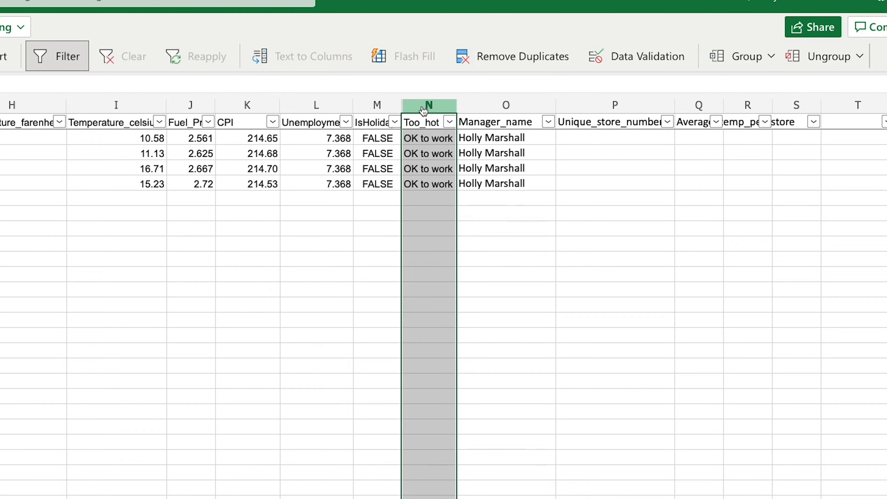
left_click(428, 154)
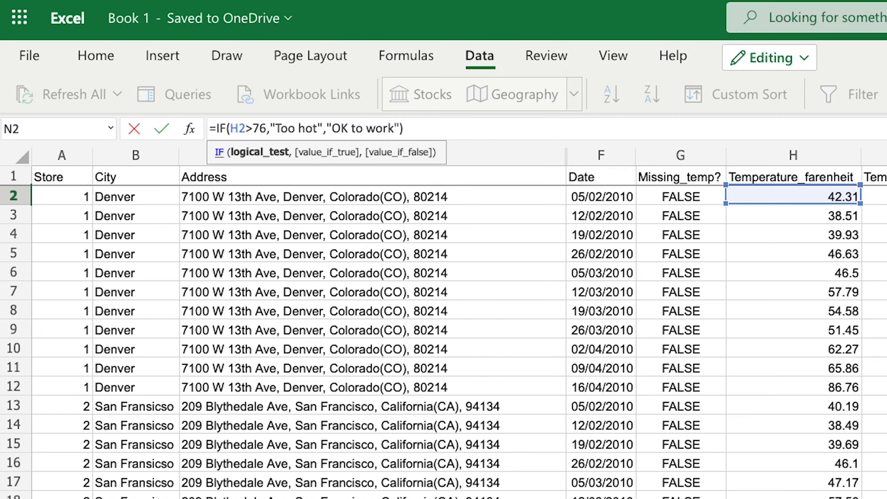
mouse_move(301, 143)
type("ISBLANK(H2")
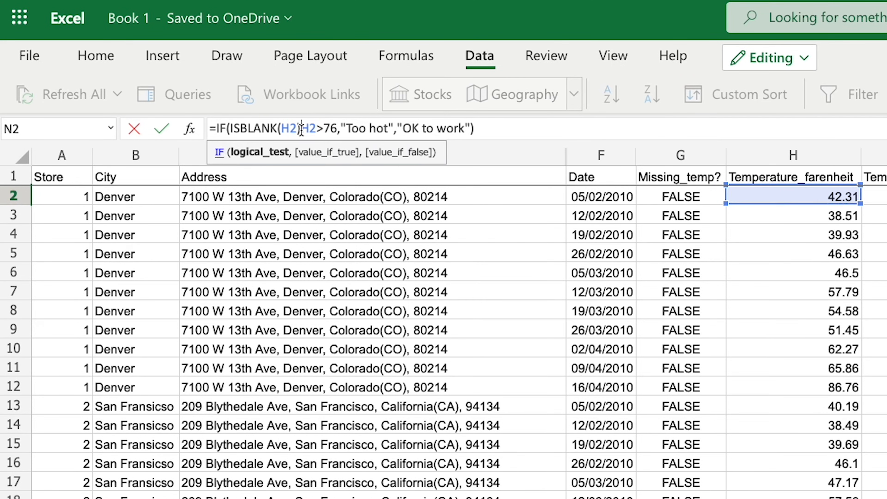
Step: Rewrite N2 as =IF(ISBLANK(H2),"MISSING DATA!!",IF(H2>76,"Too hot","OK to work"))
type("),")
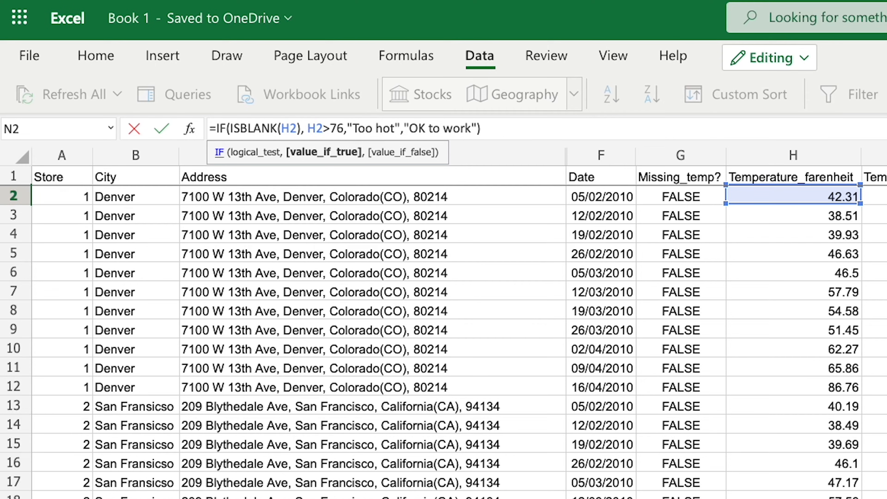
type("\"")
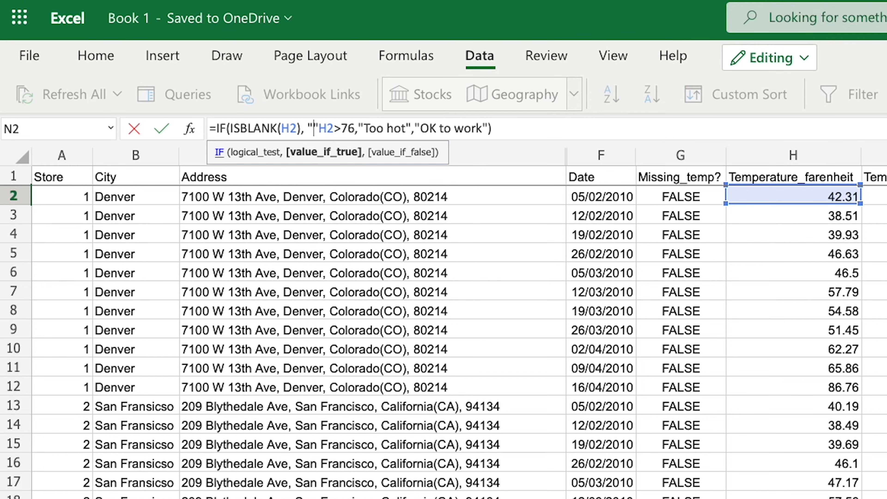
type("MISSING DATA!!")
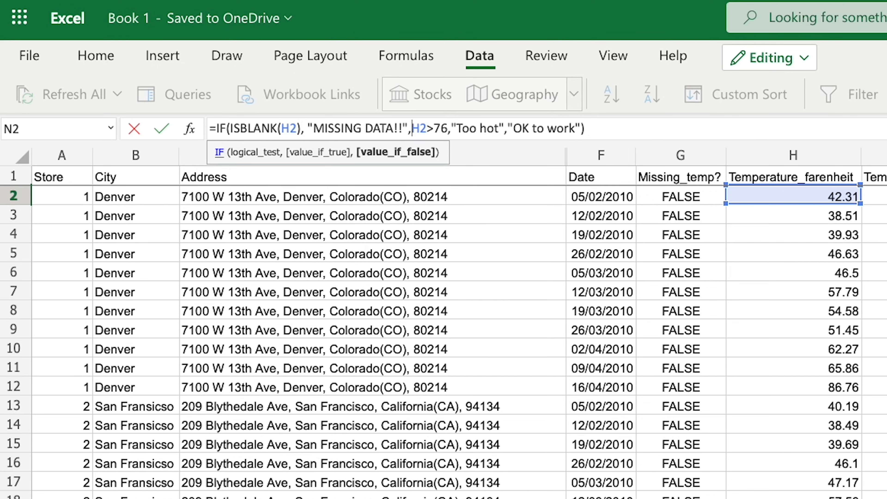
type("IF(")
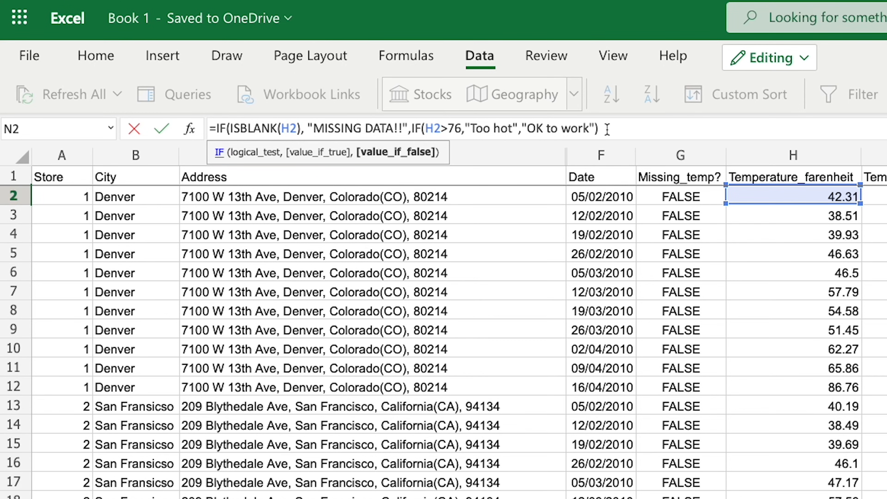
type(")")
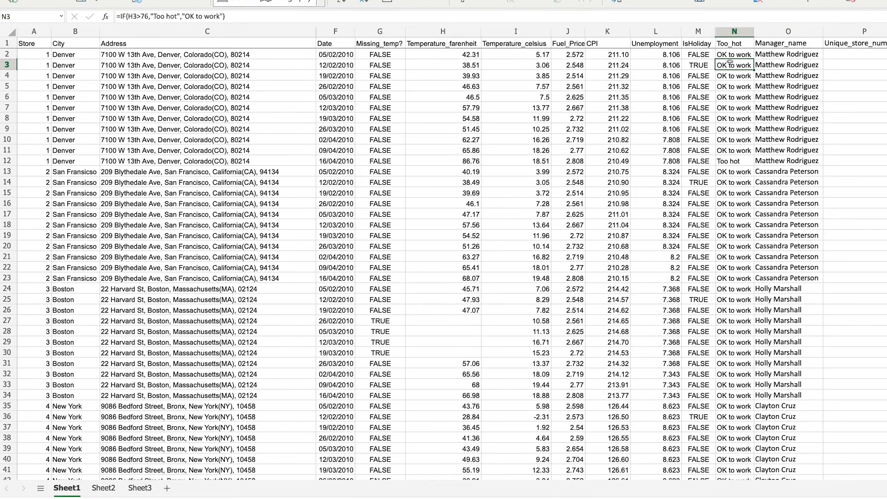
Step: Fill the nested formula down Too_hot and pick MISSING DATA!! in its filter
left_click(734, 54)
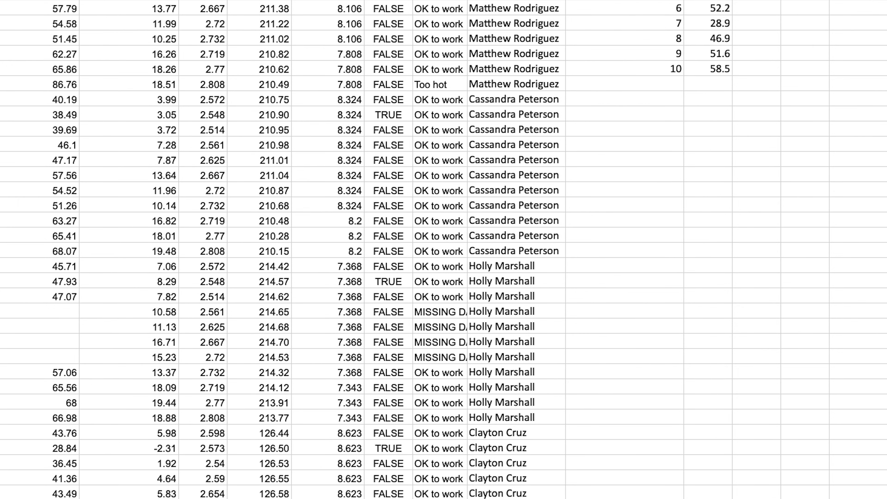
left_click(441, 311)
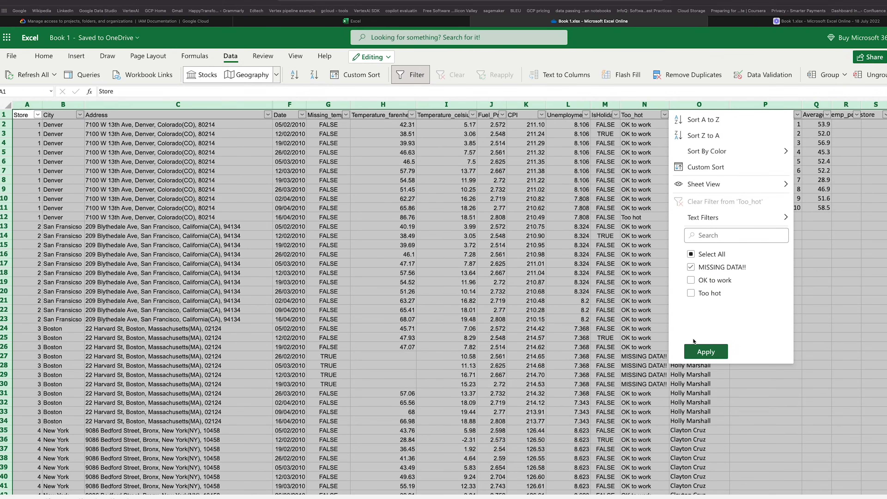
Step: Apply the Too_hot filter to show only the four MISSING DATA!! rows
left_click(706, 351)
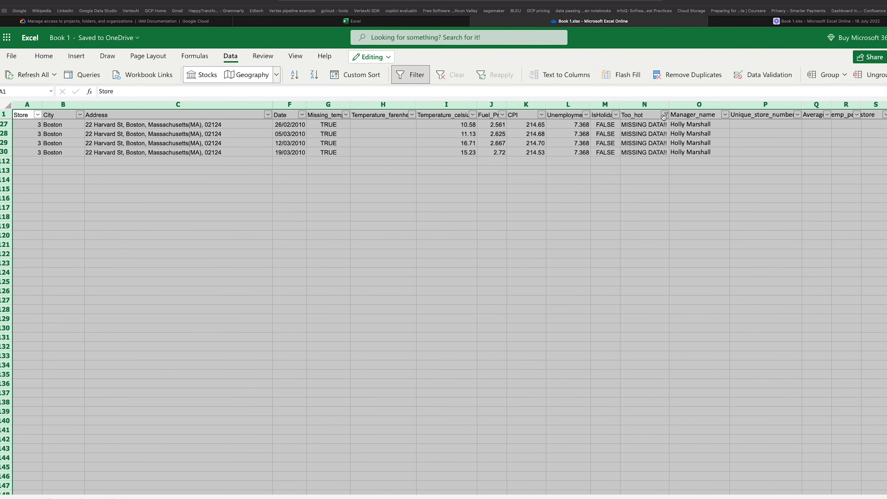
left_click(664, 114)
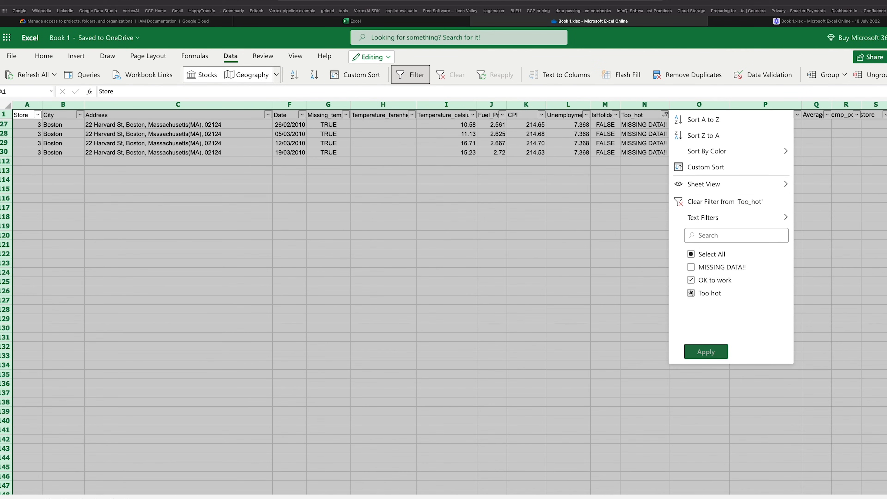